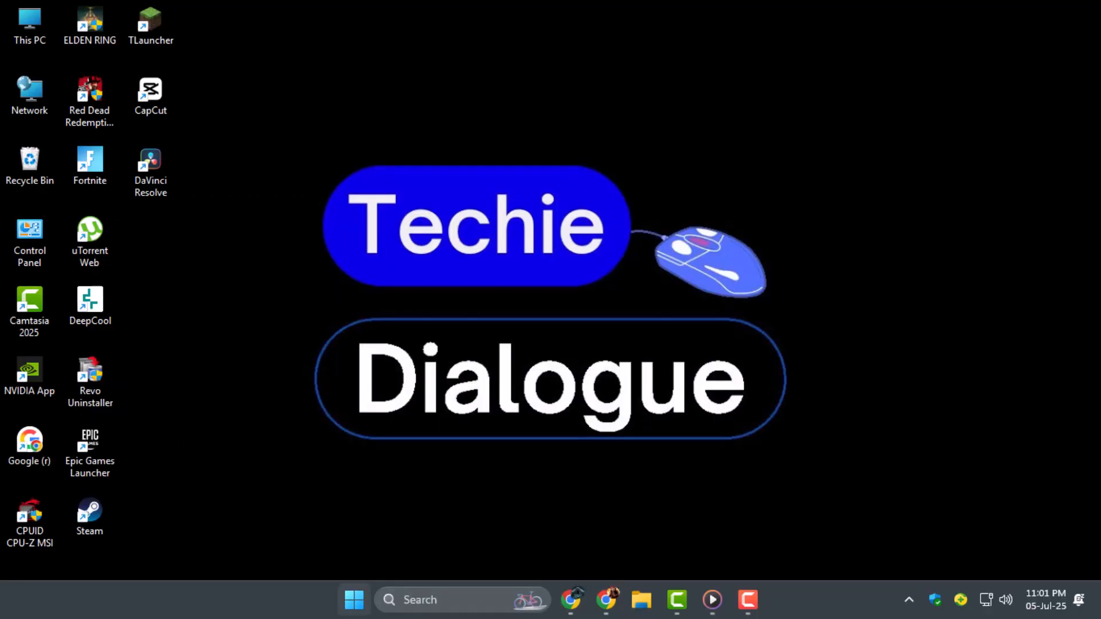
mouse_move(427, 562)
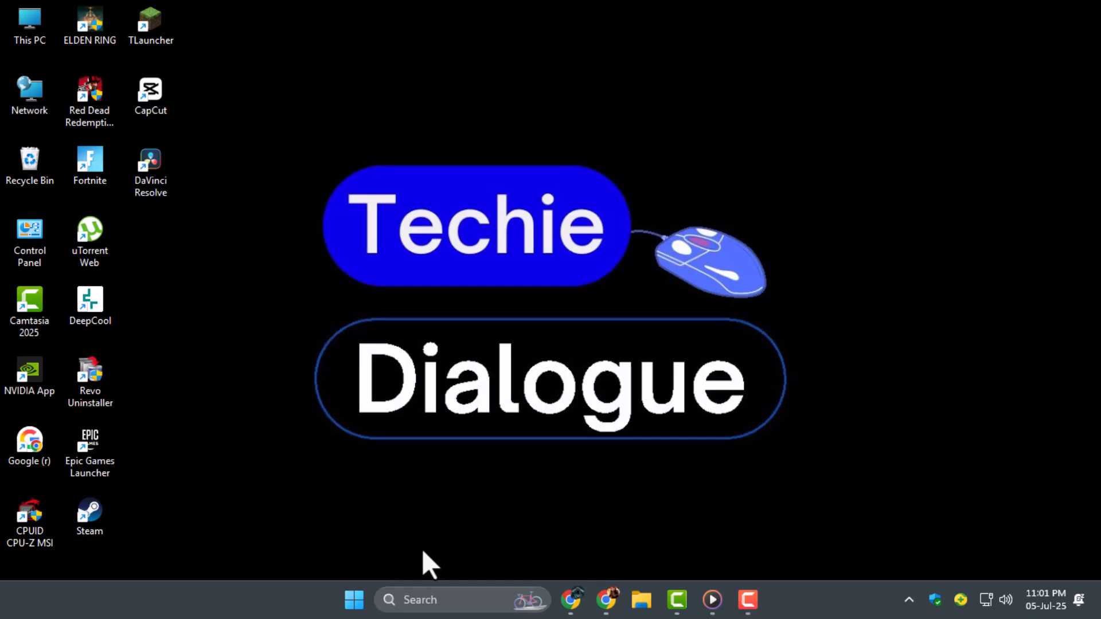
Search the Start menu for 'registry Editor' to launch it
click(355, 599)
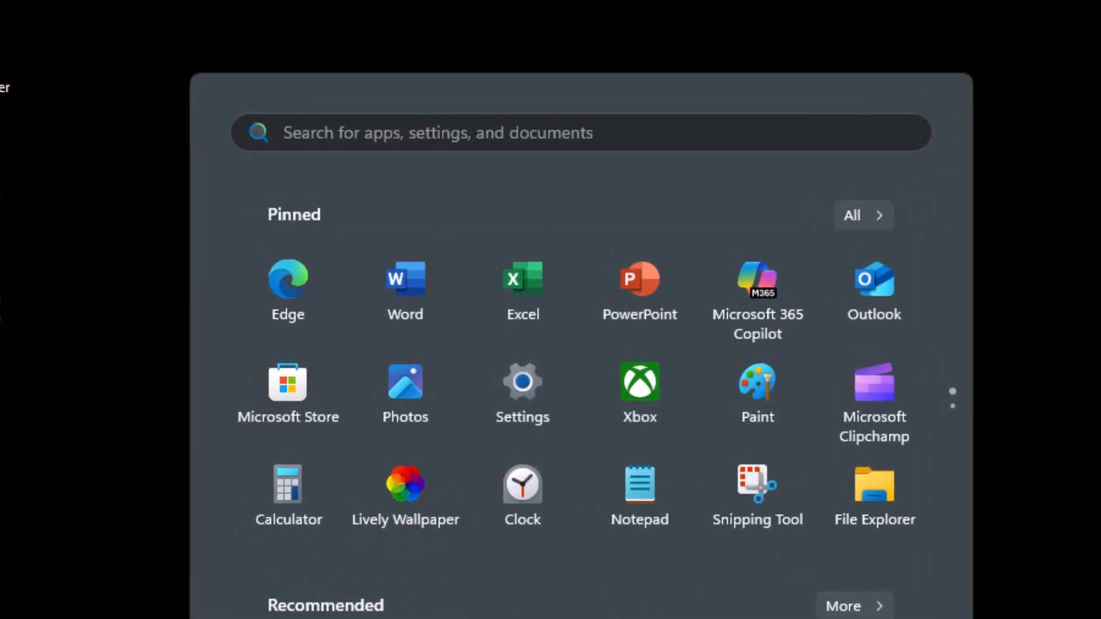
text(registry Editor)
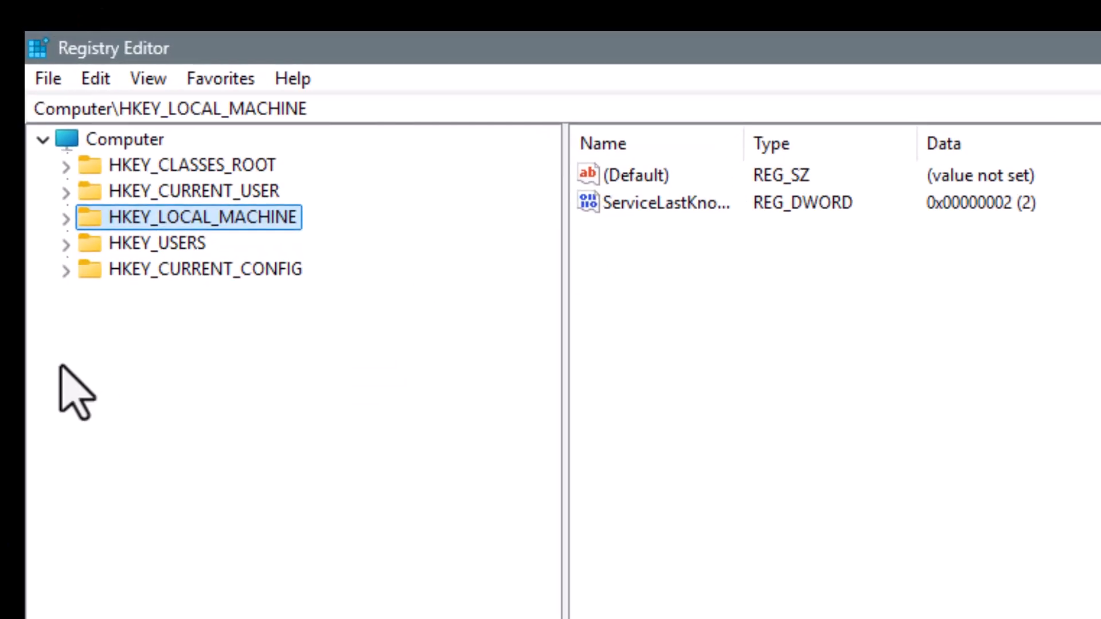
mouse_move(204, 252)
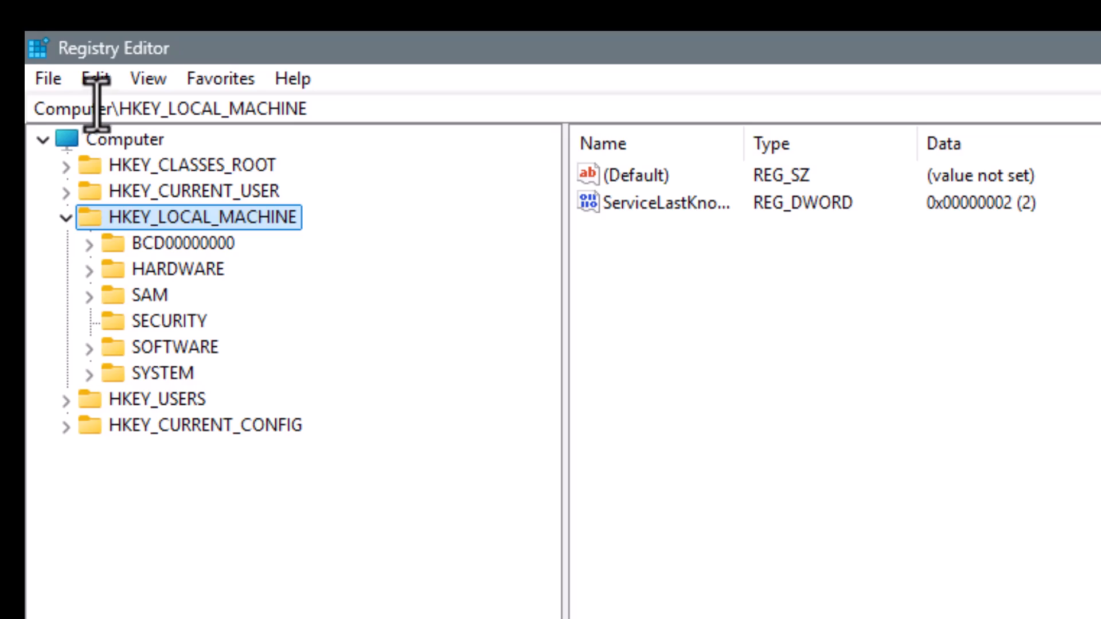
Bring up the Edit menu's commands for searching the registry
click(95, 78)
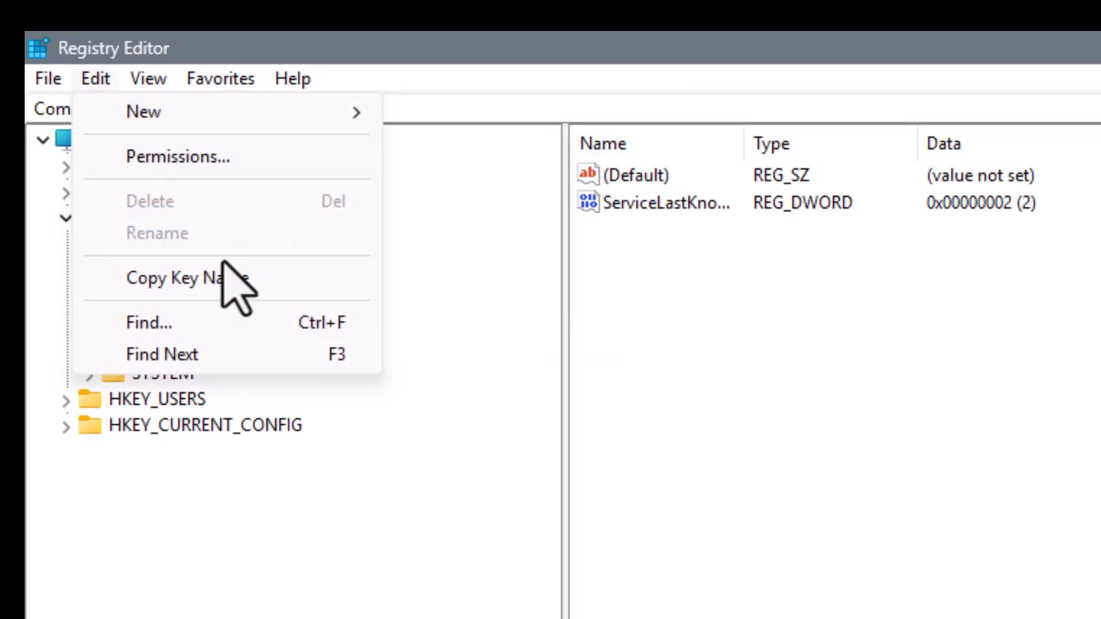
mouse_move(175, 323)
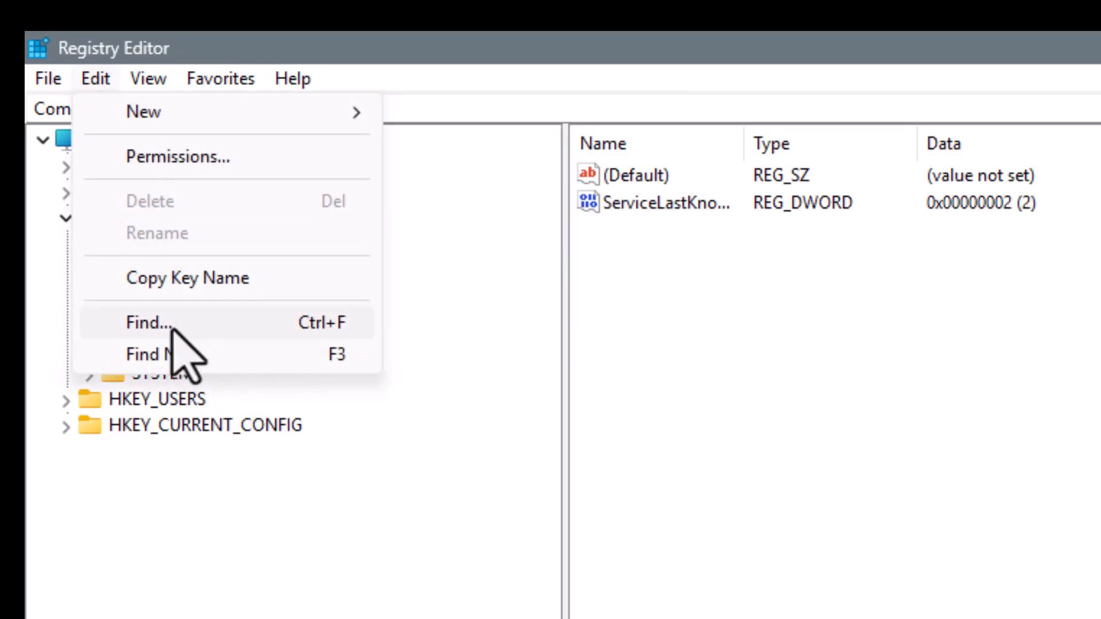
Find {F5FB2C77-0E2F-4A16-A381-3E560C68BC83} with whole-string matching, landing under SOFTWARE\Classes\CLSID
click(139, 321)
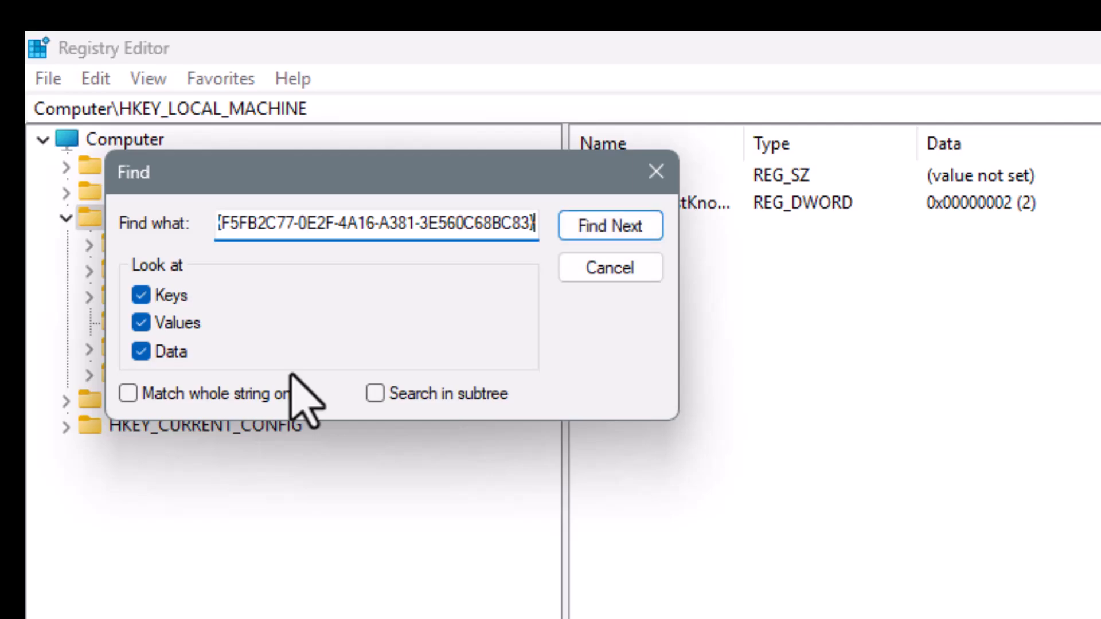
mouse_move(130, 420)
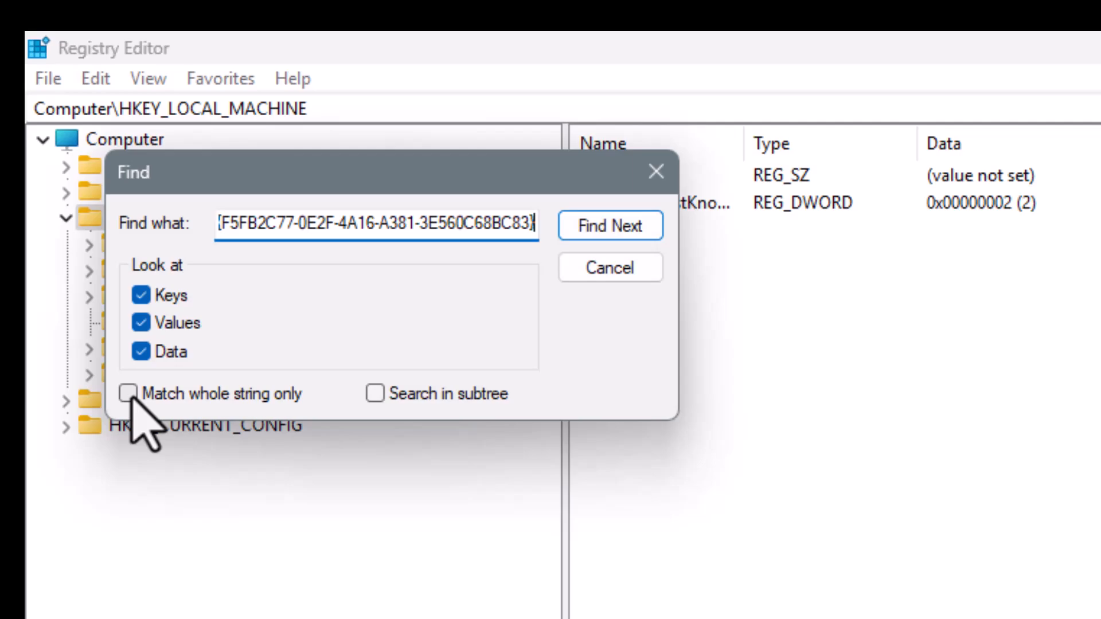
click(127, 393)
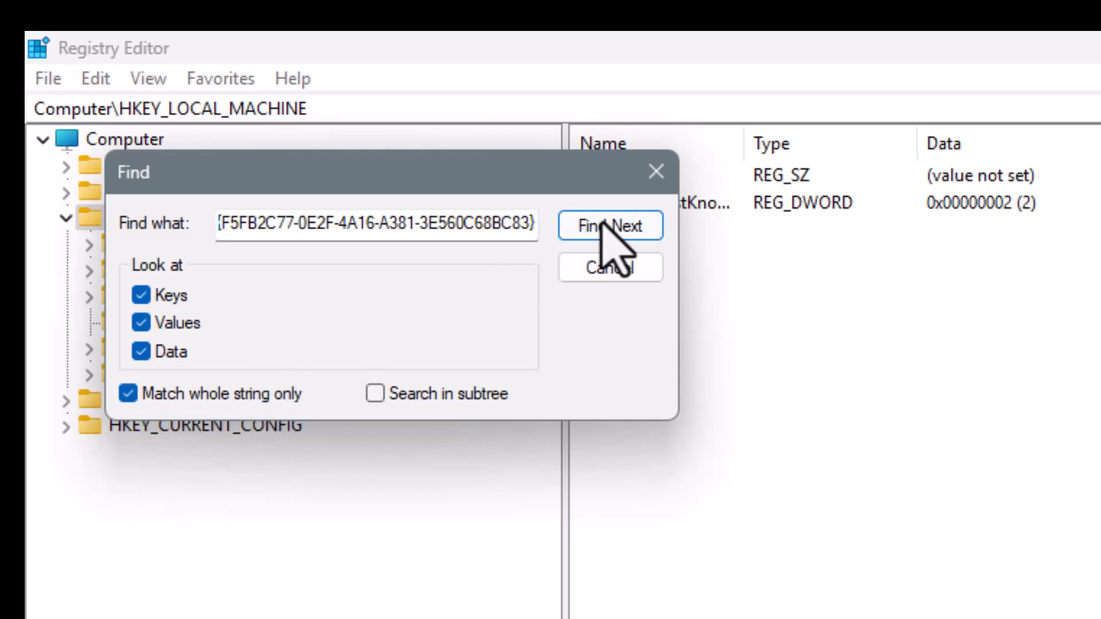
click(609, 226)
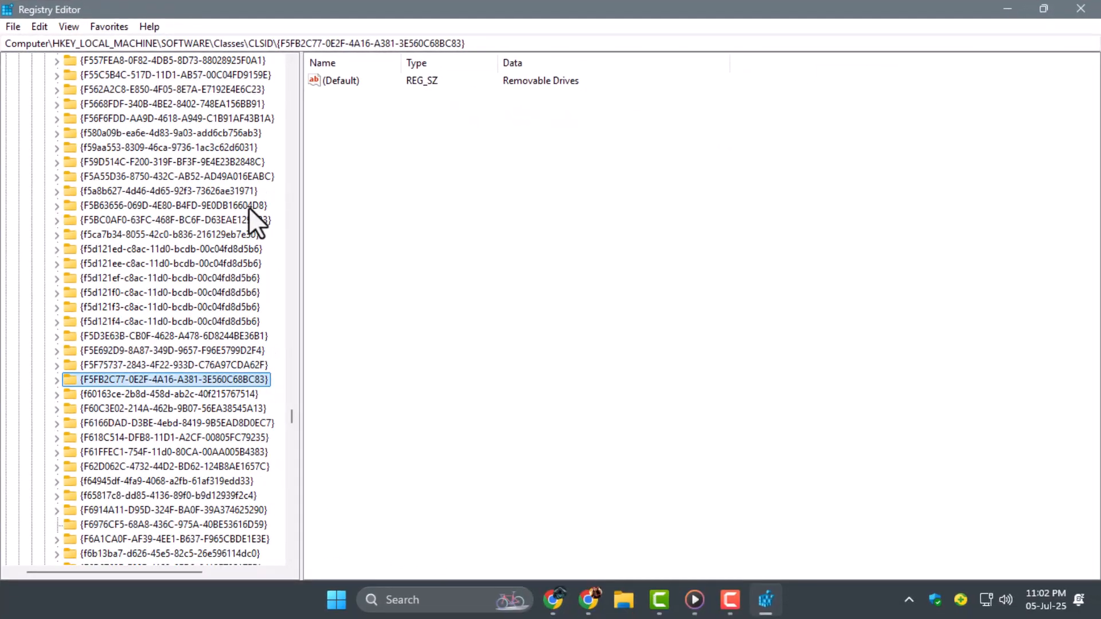
mouse_move(129, 407)
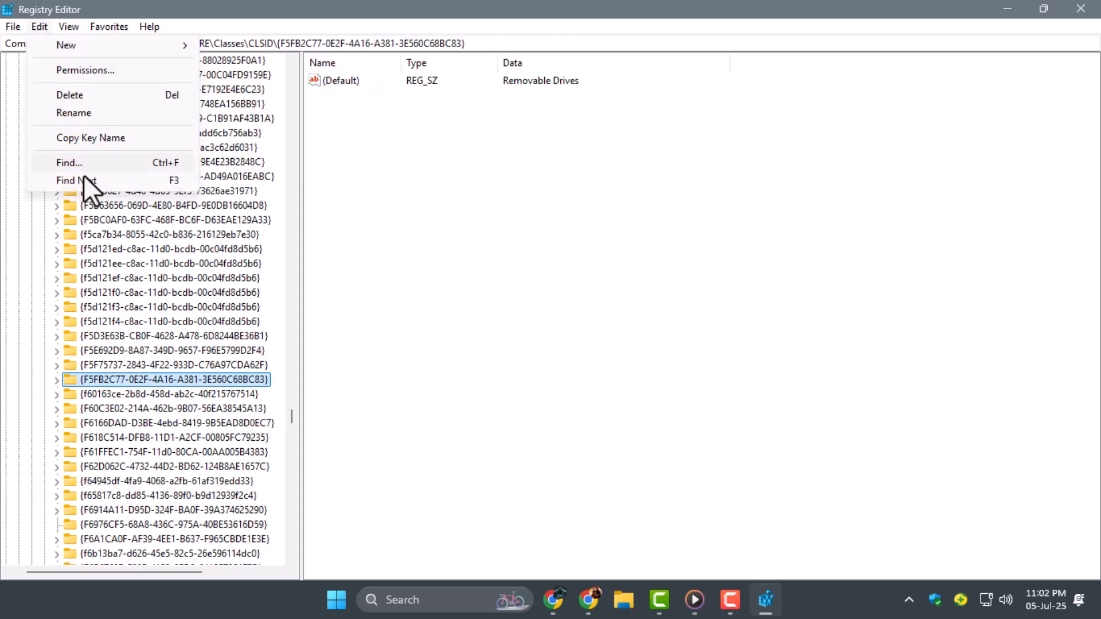
Jump to the next match of the key, found under DelegateFolders
click(68, 162)
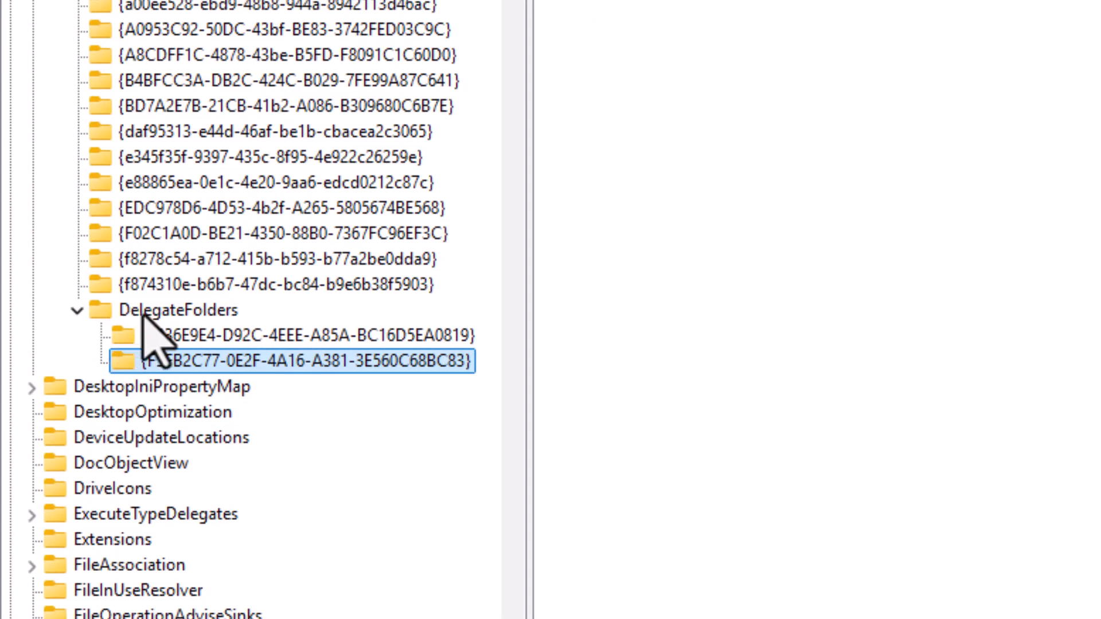
Select the duplicate {F5FB2C77…} key under DelegateFolders, then reach for the Start menu
click(180, 310)
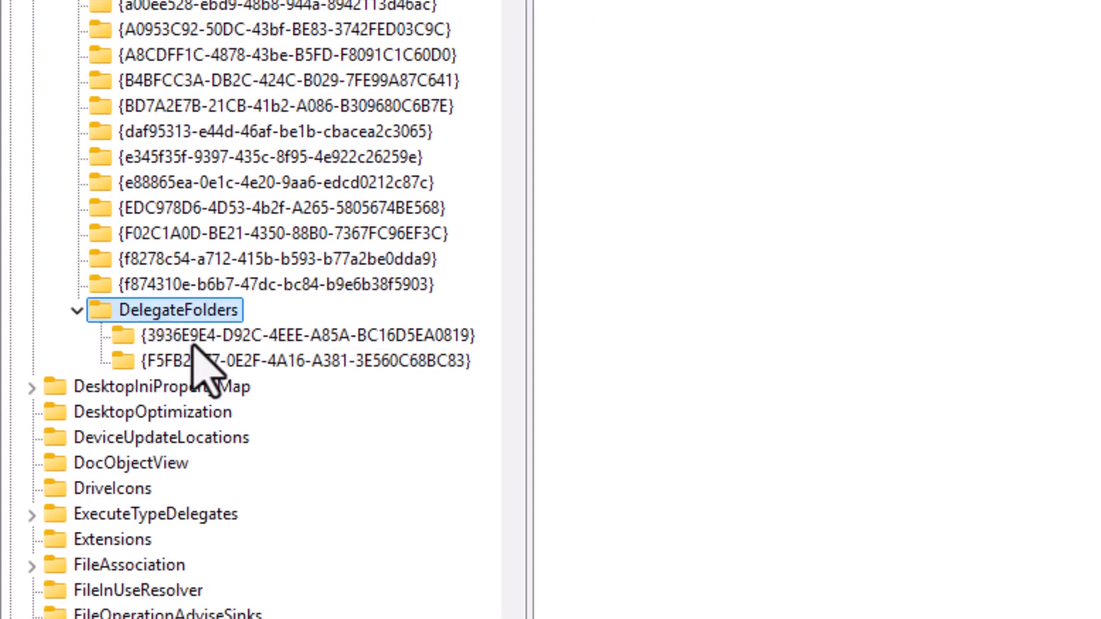
click(294, 361)
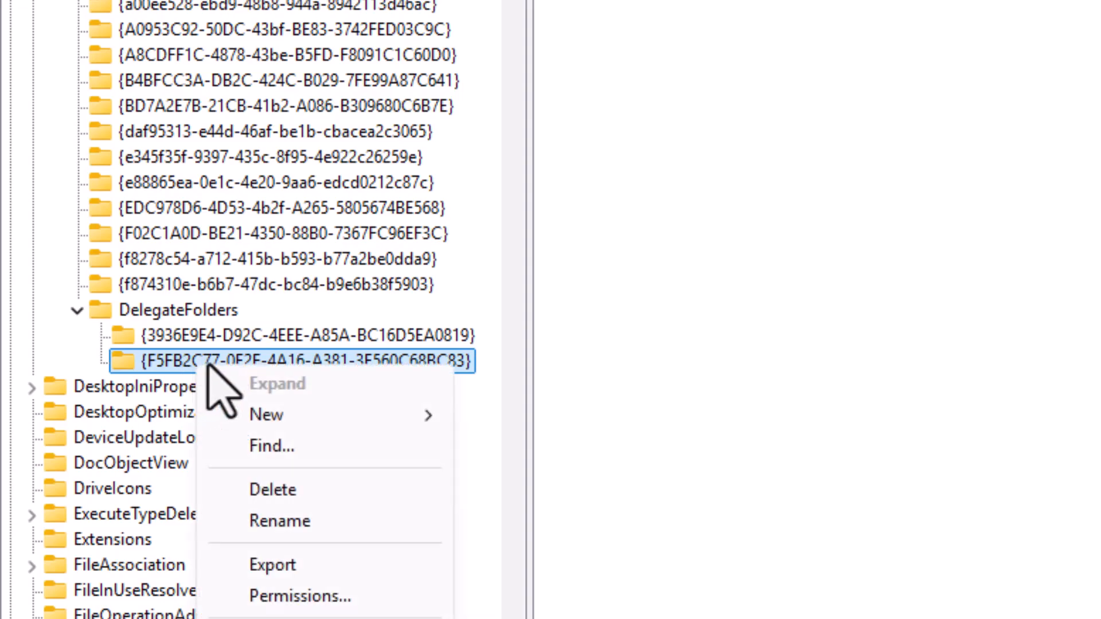
mouse_move(274, 489)
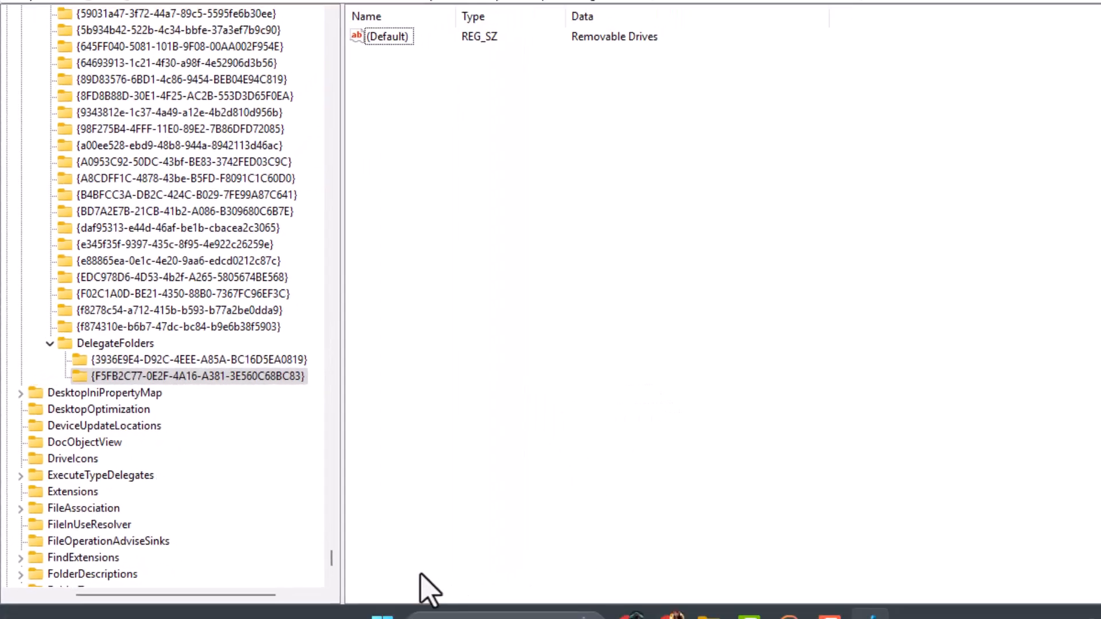
click(336, 599)
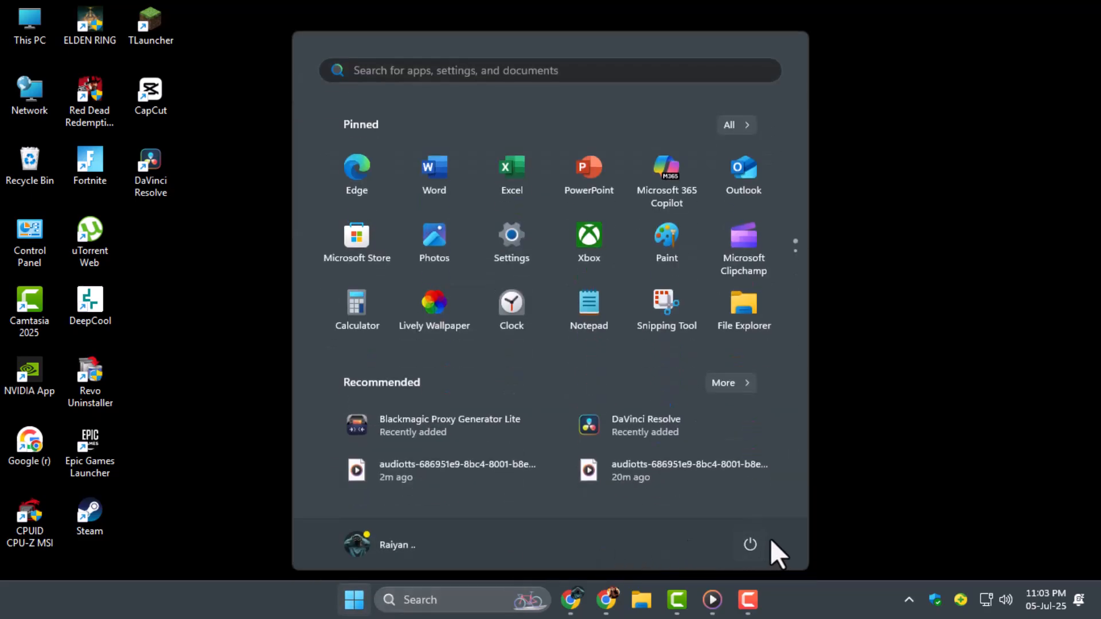
Show the power options offering Lock, Sleep, Shut down and Restart
click(750, 545)
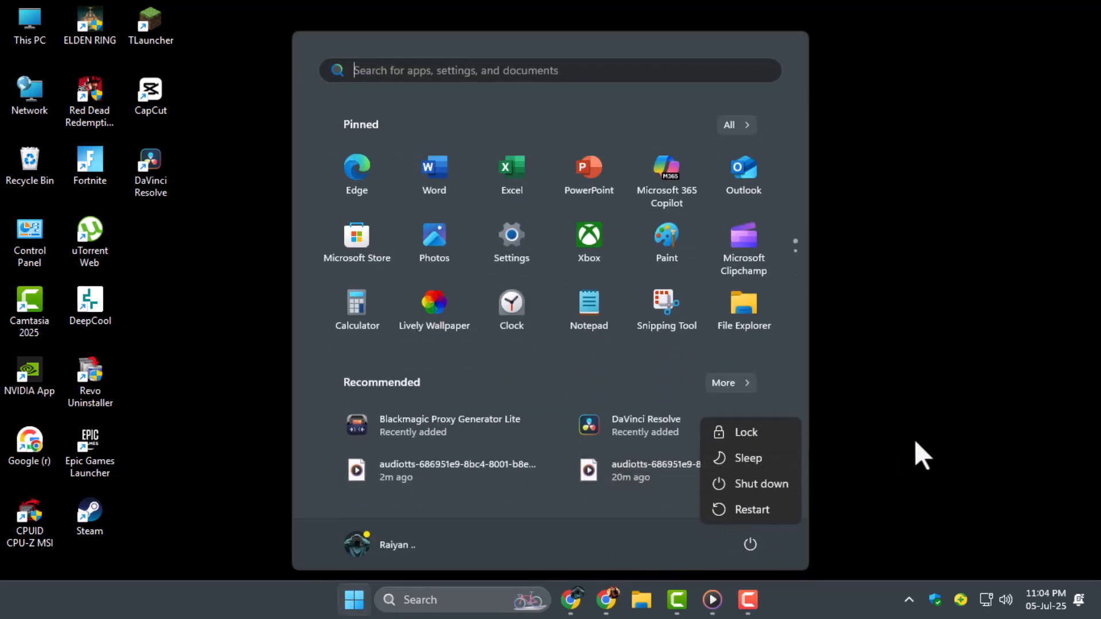